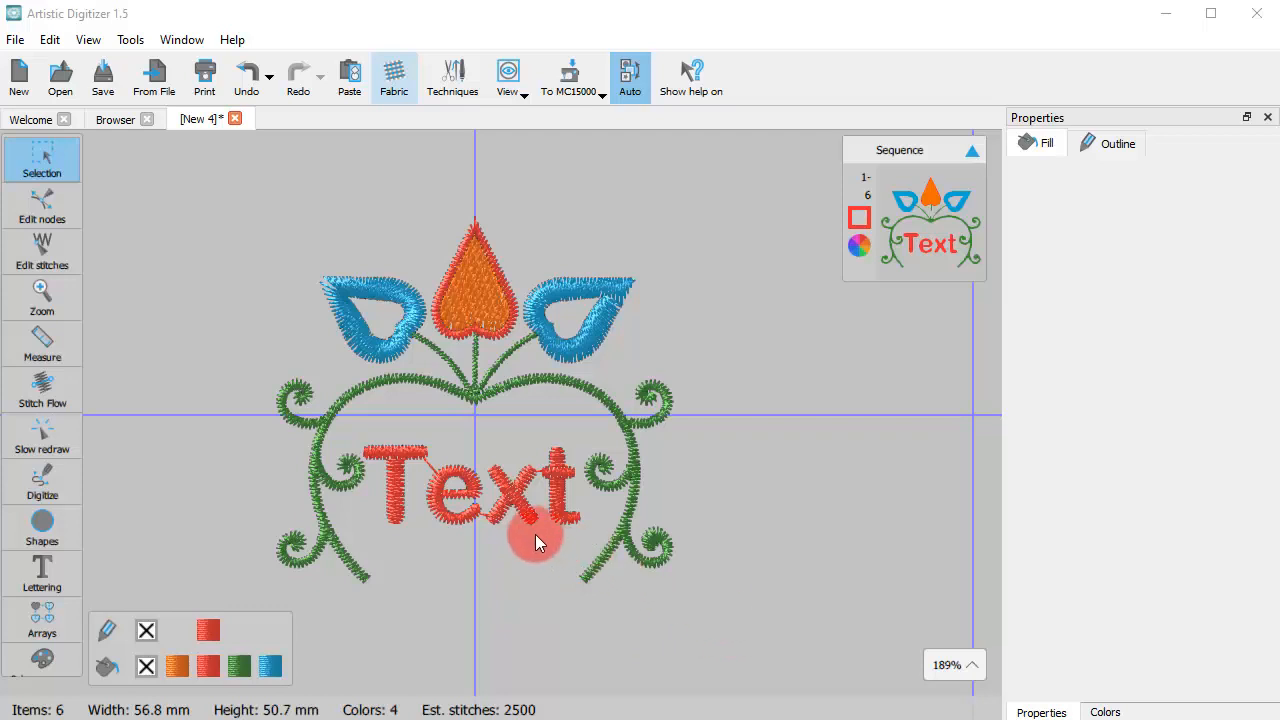
pyautogui.moveTo(532, 540)
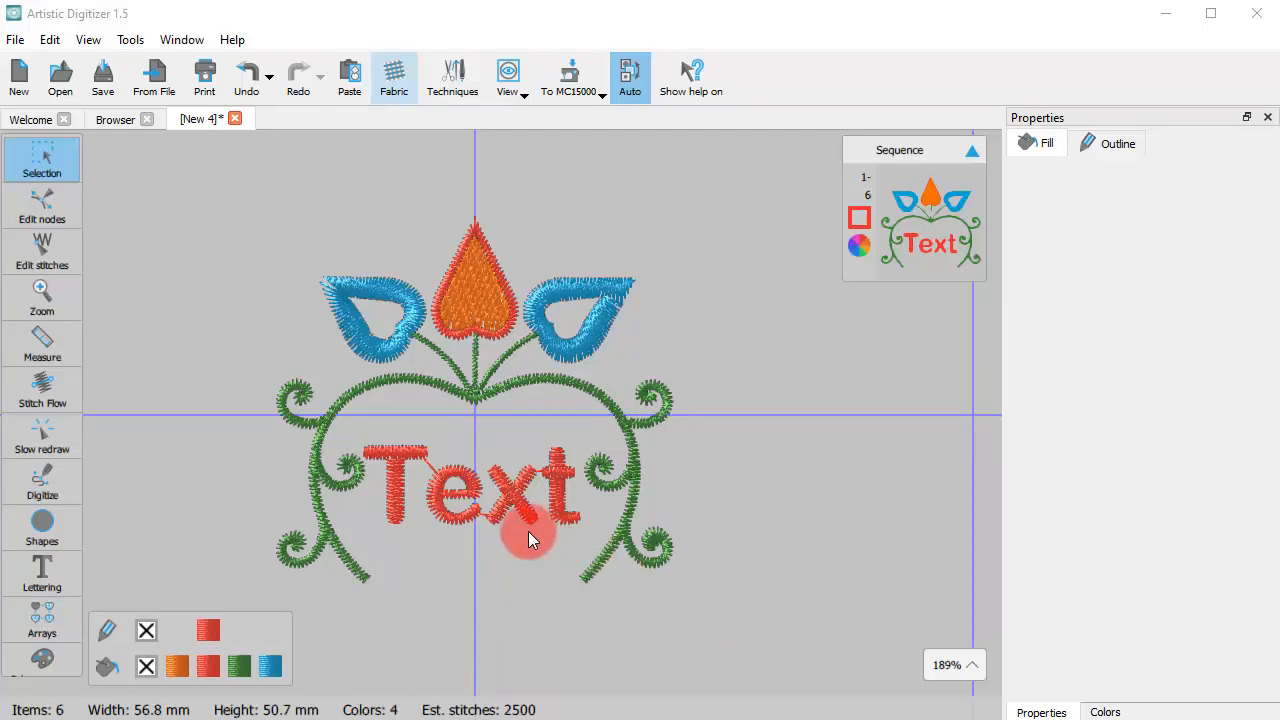
# Step: Select the green scroll frame and convert its fill to a center line
pyautogui.click(530, 538)
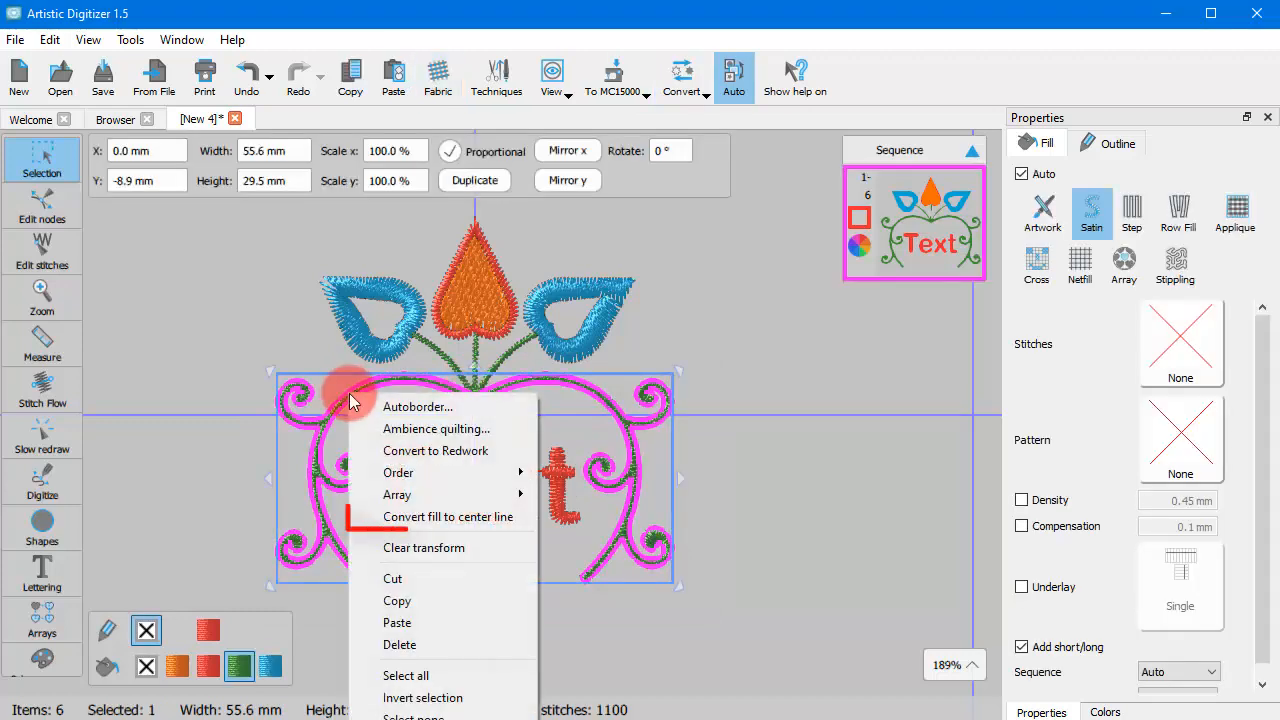
pyautogui.moveTo(400, 517)
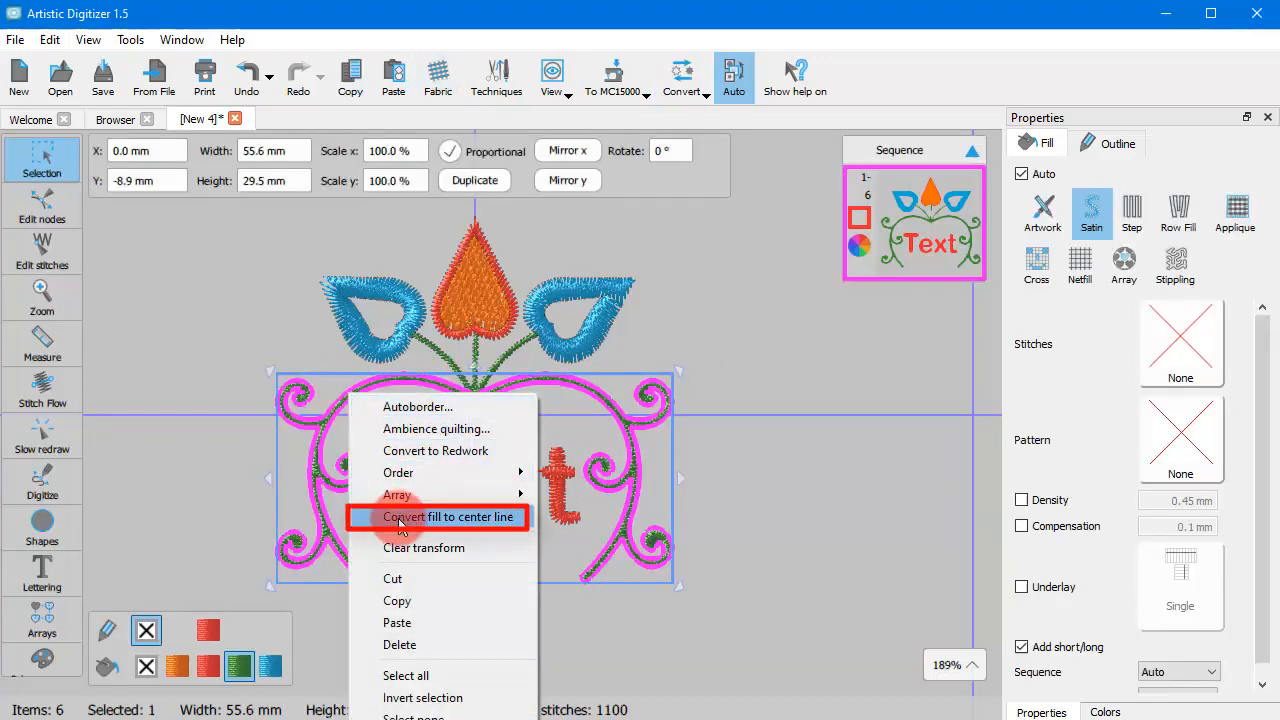
pyautogui.click(446, 517)
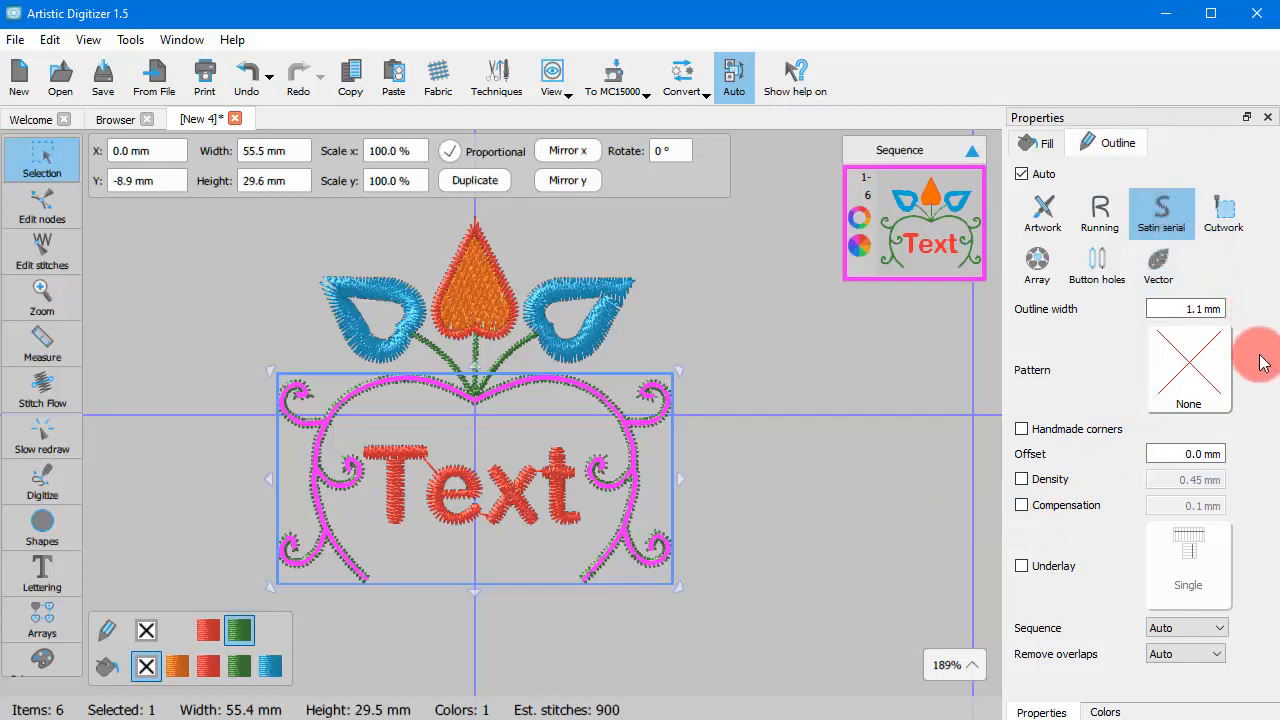
pyautogui.moveTo(1197, 237)
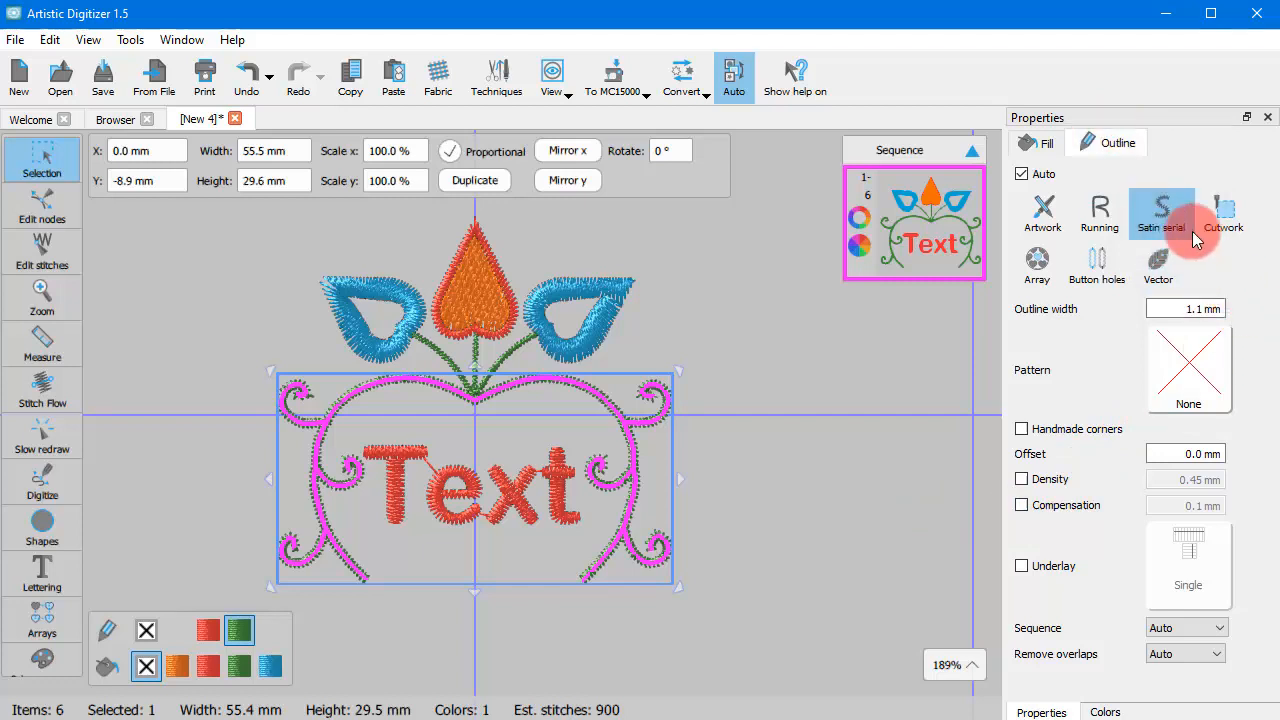
# Step: Set the scroll frame outline to Running stitch and select the left blue leaf
pyautogui.click(1099, 212)
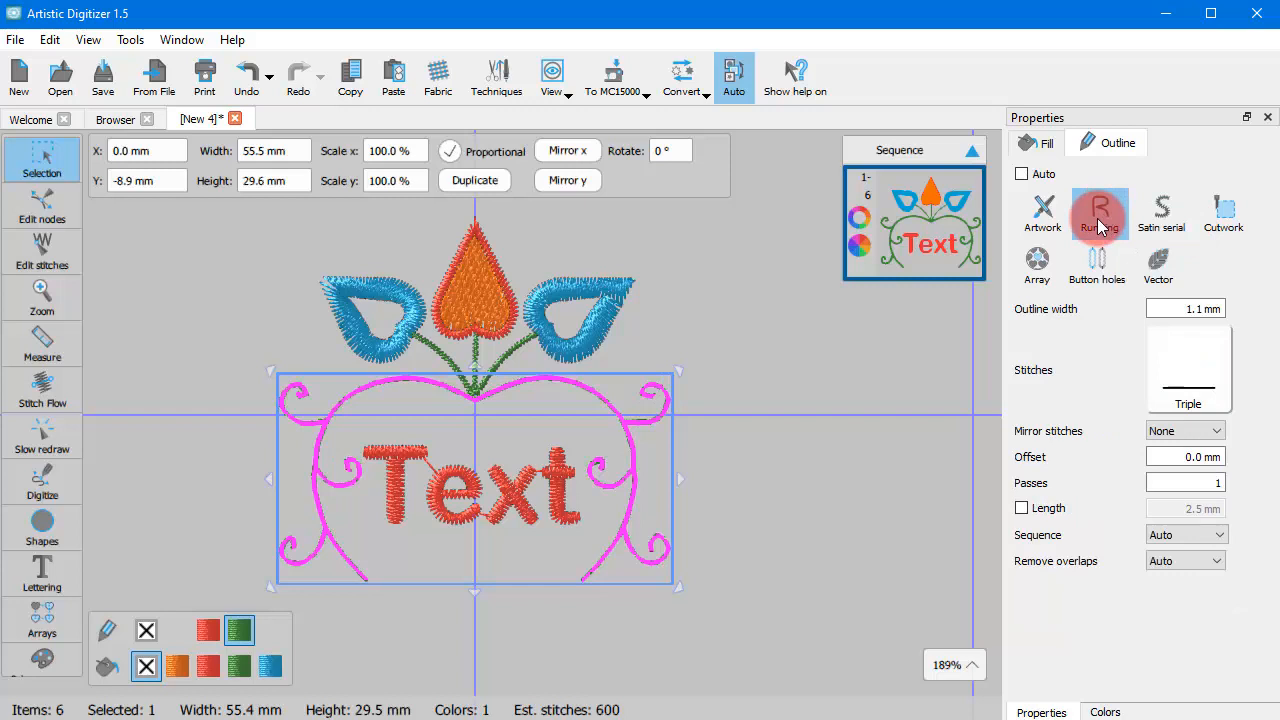
pyautogui.click(1099, 213)
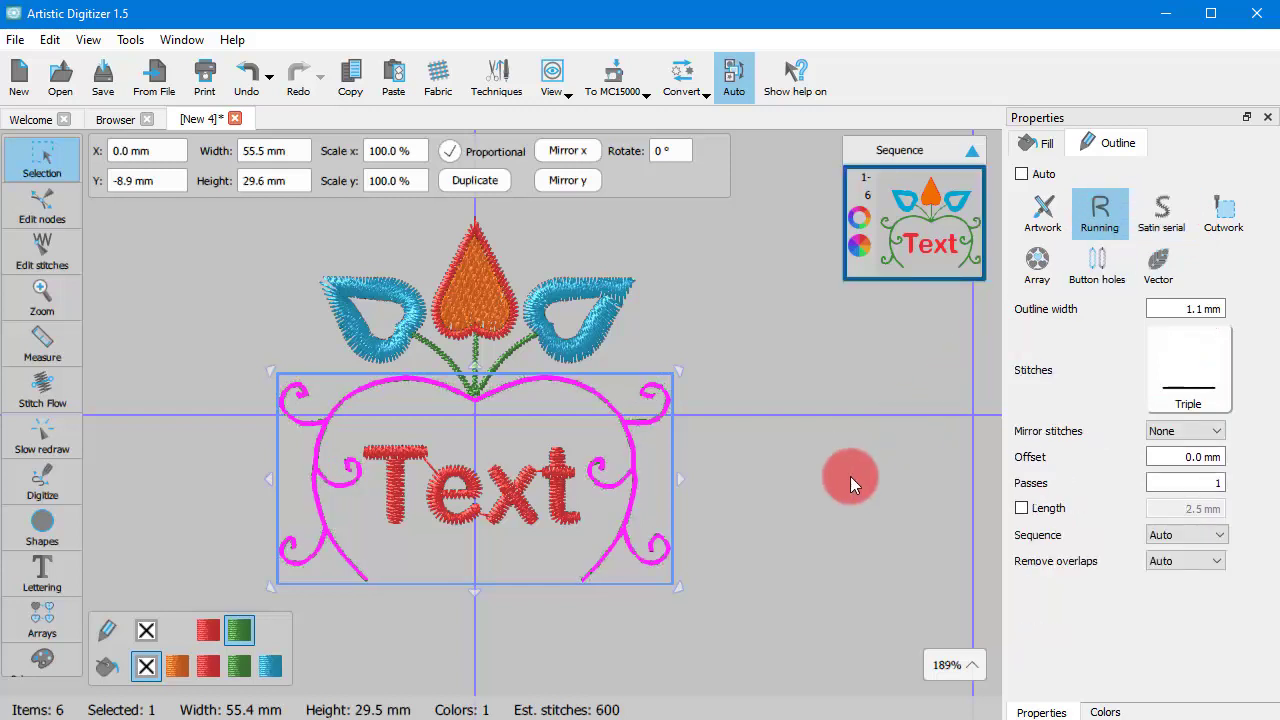
pyautogui.click(813, 477)
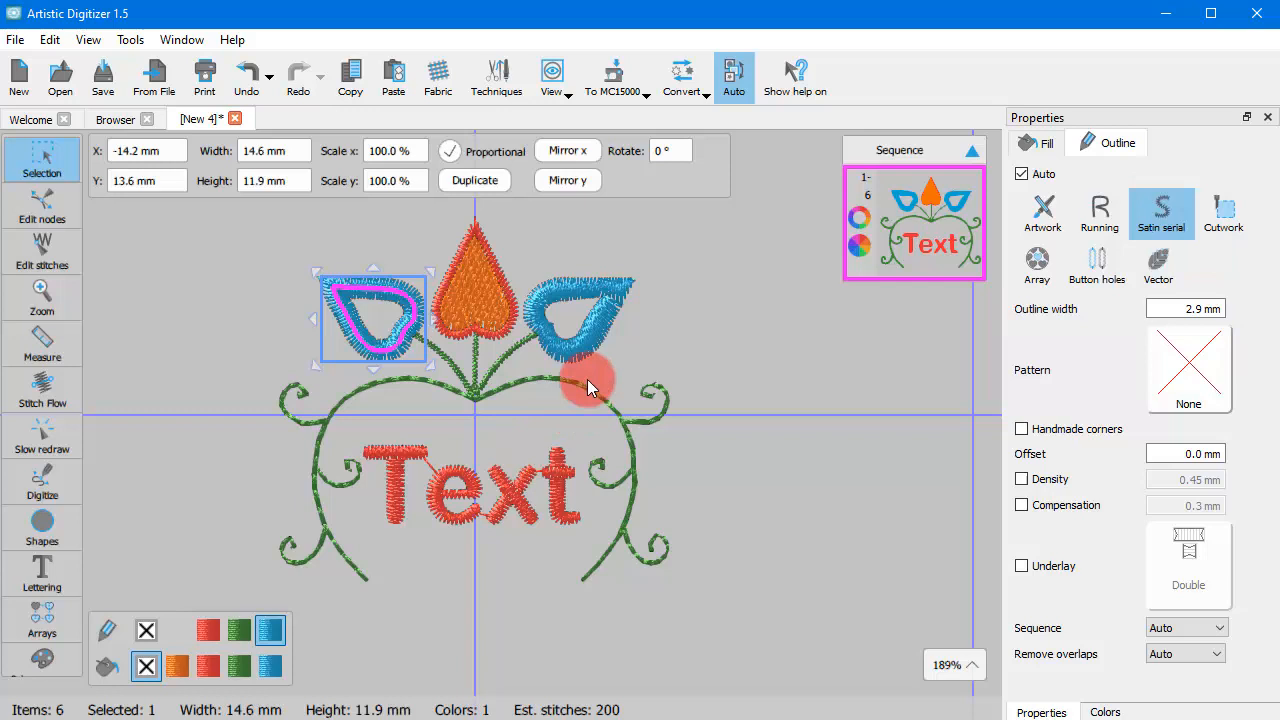
# Step: Convert the green leaf stems to a center-line outline and select the Text lettering
pyautogui.click(475, 355)
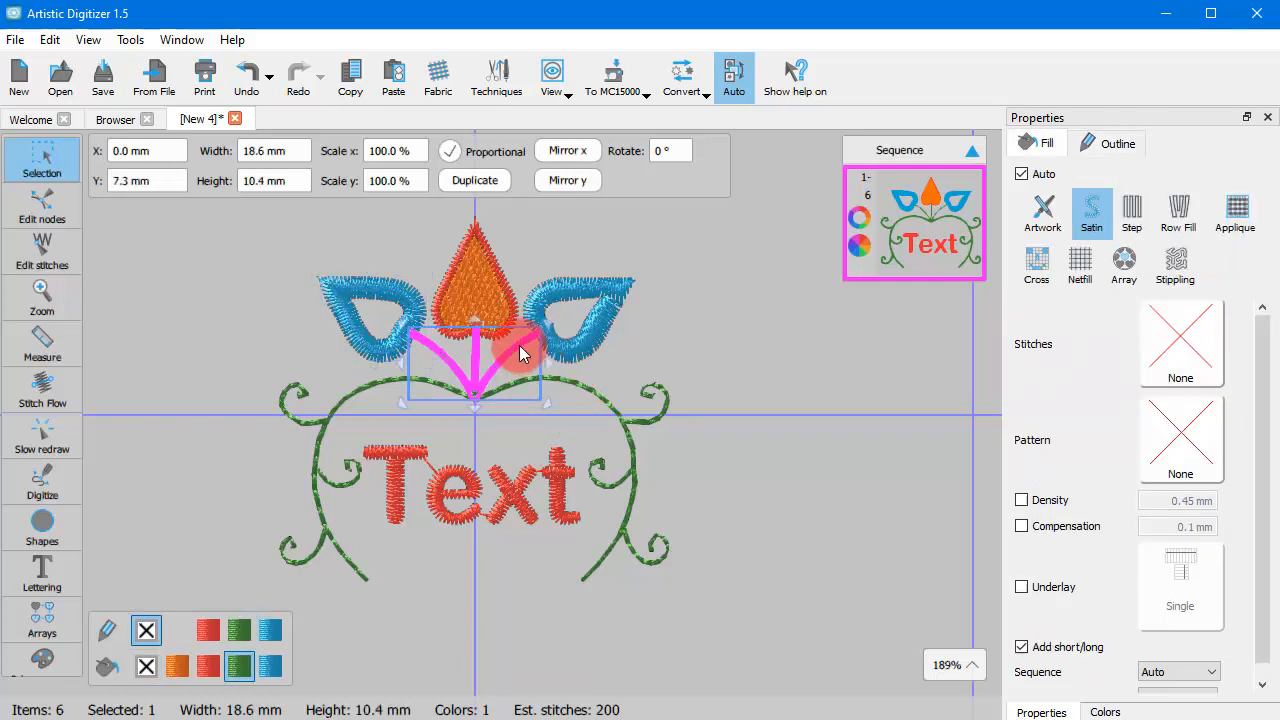
pyautogui.click(1107, 143)
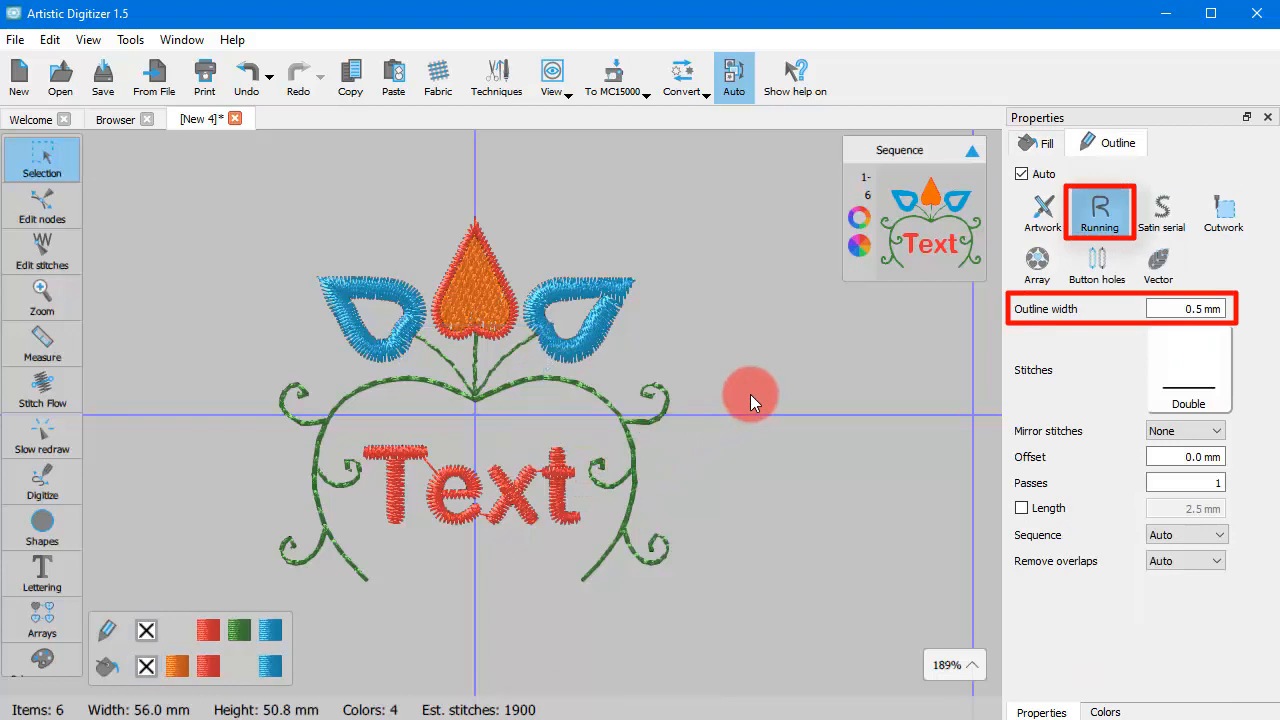
pyautogui.click(490, 390)
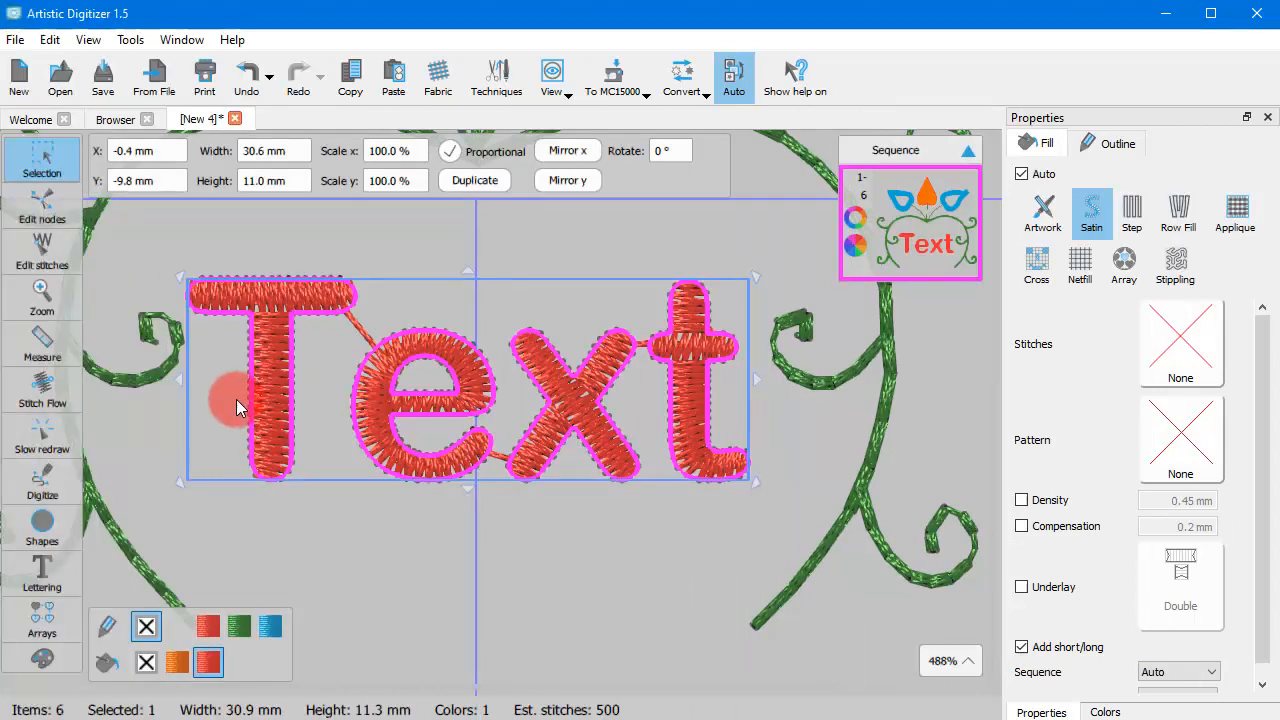
# Step: Give the Text lettering and both blue leaves Running stitch outlines, and show the stitch pattern choices
pyautogui.click(265, 400)
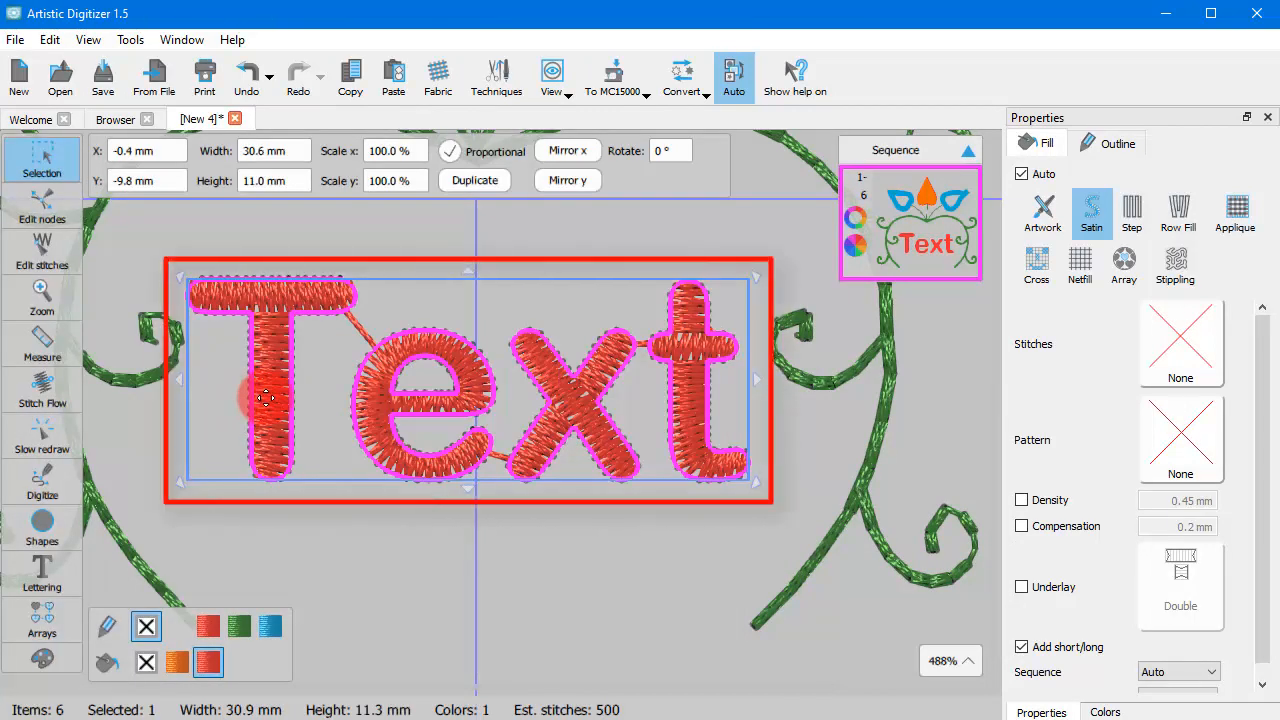
pyautogui.rightClick(265, 398)
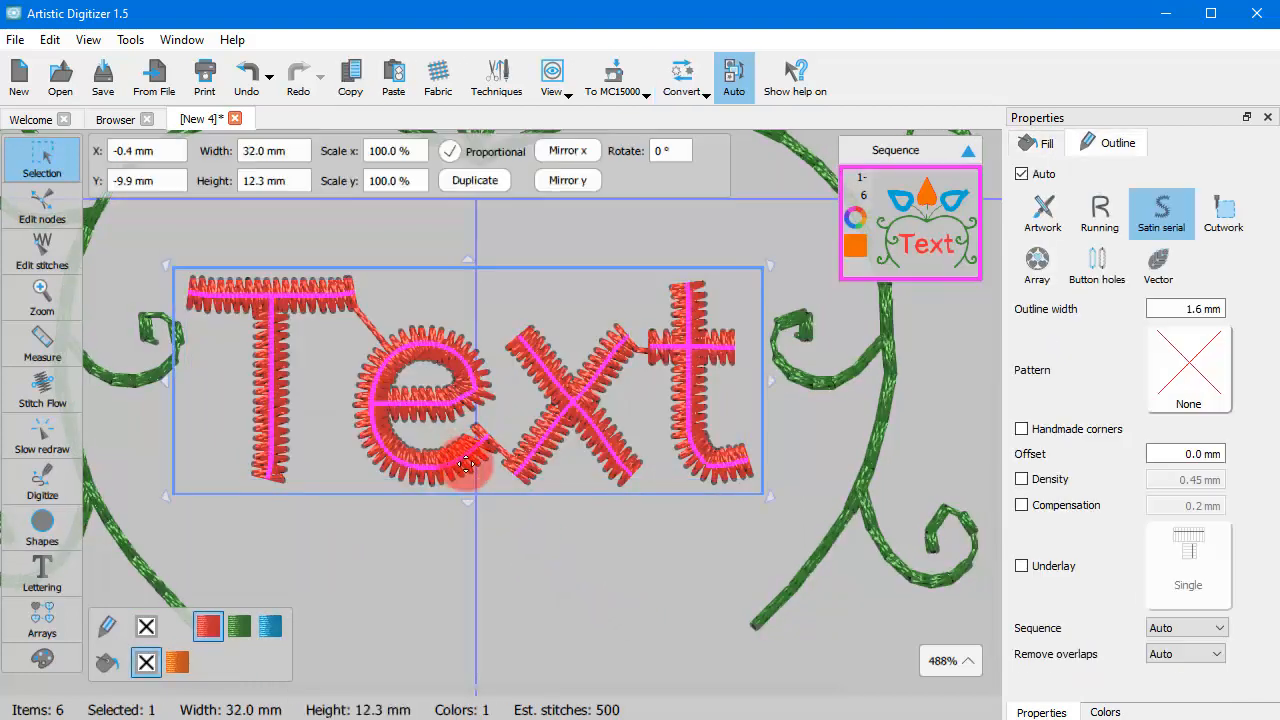
pyautogui.click(1099, 213)
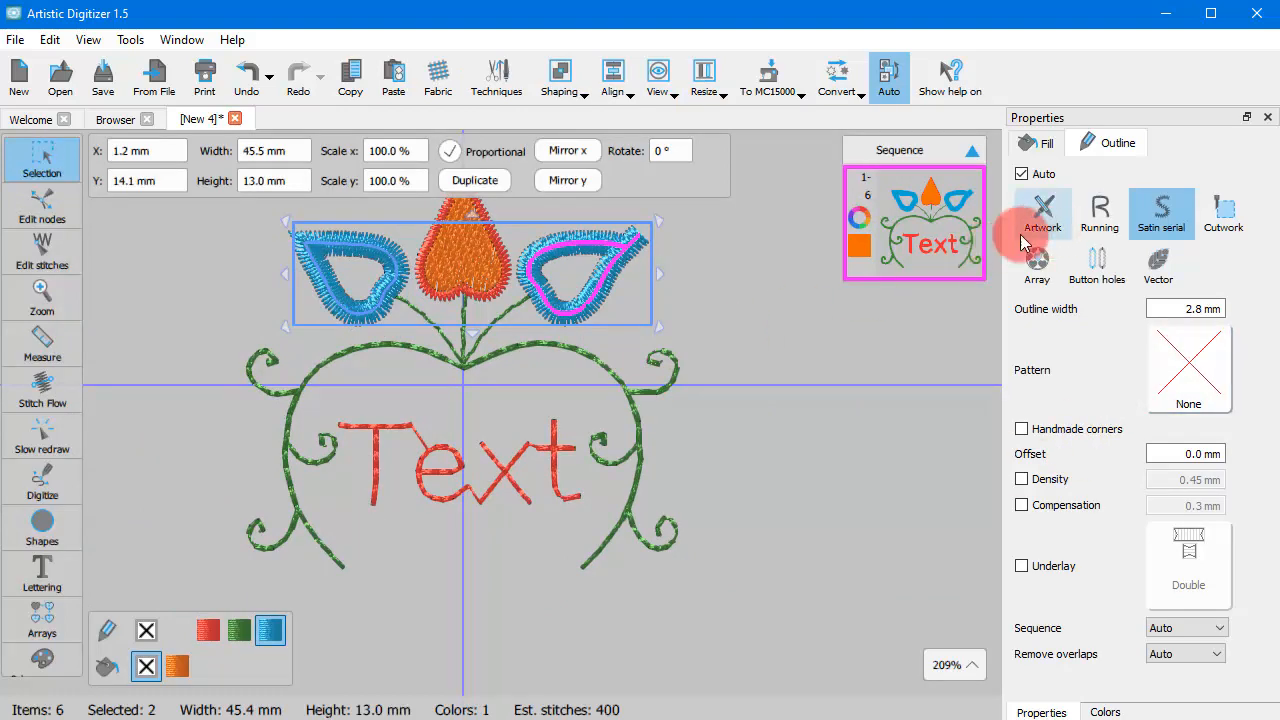
pyautogui.click(1099, 213)
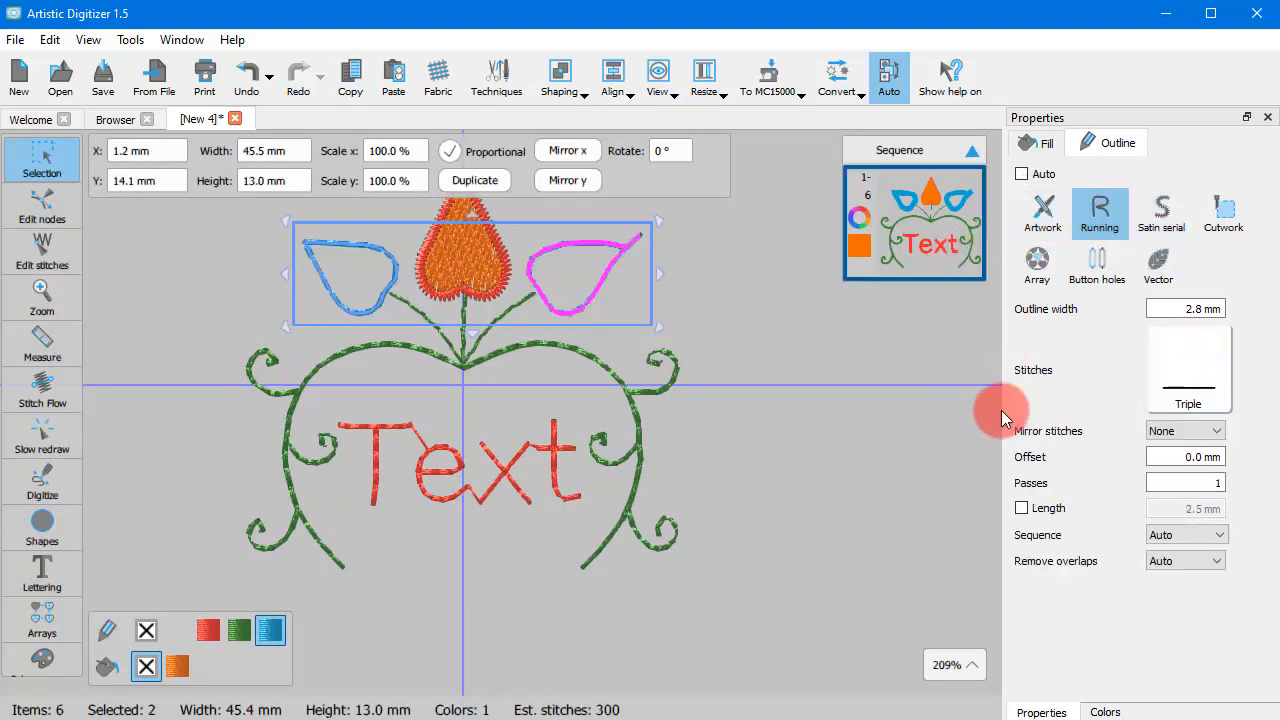
pyautogui.click(1188, 368)
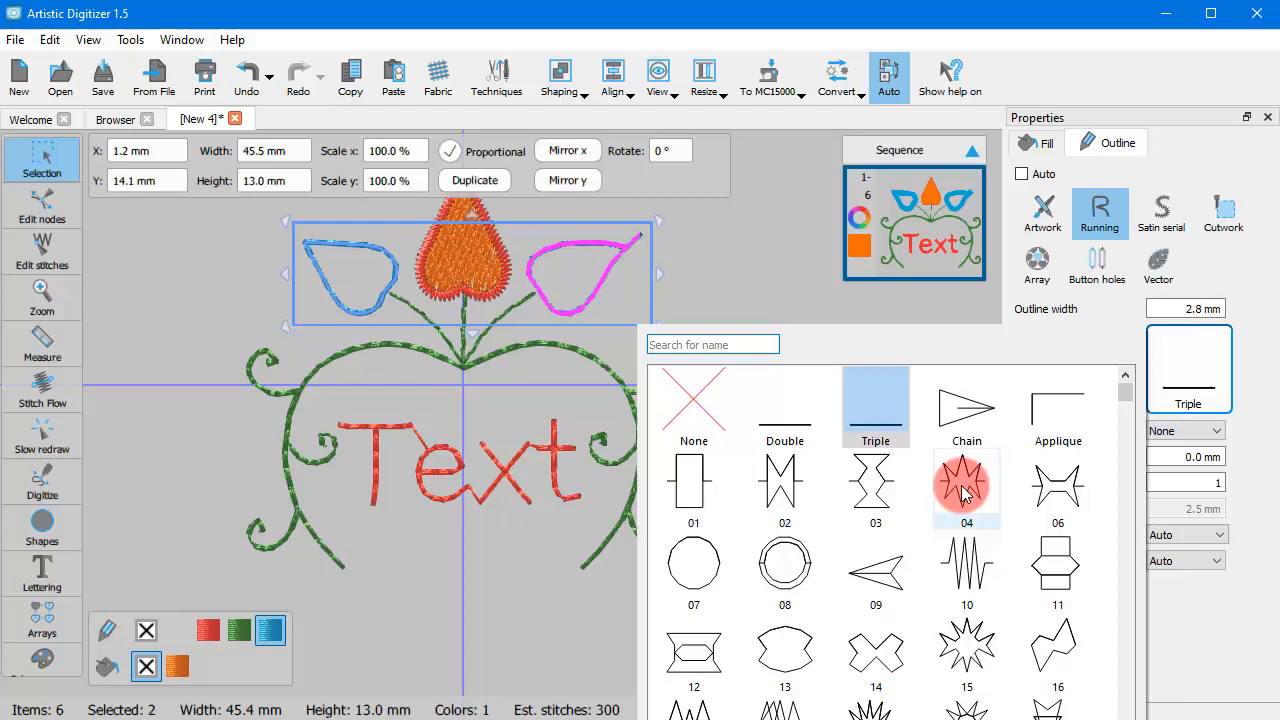